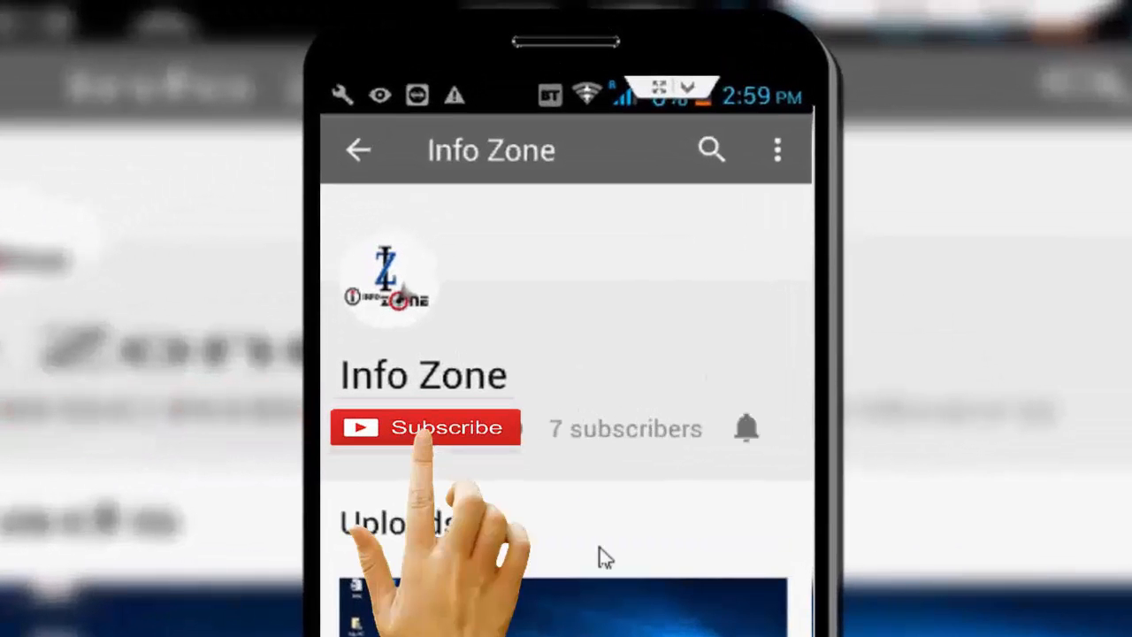
# Launch Notepad from the taskbar to get a blank untitled document.
pyautogui.click(426, 427)
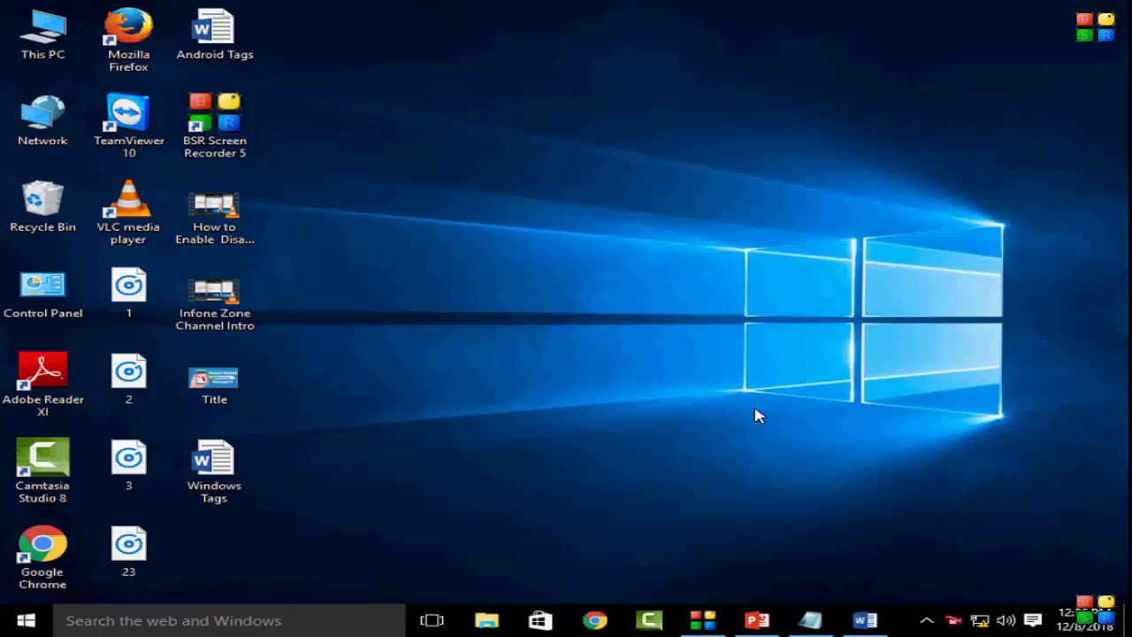
pyautogui.click(809, 620)
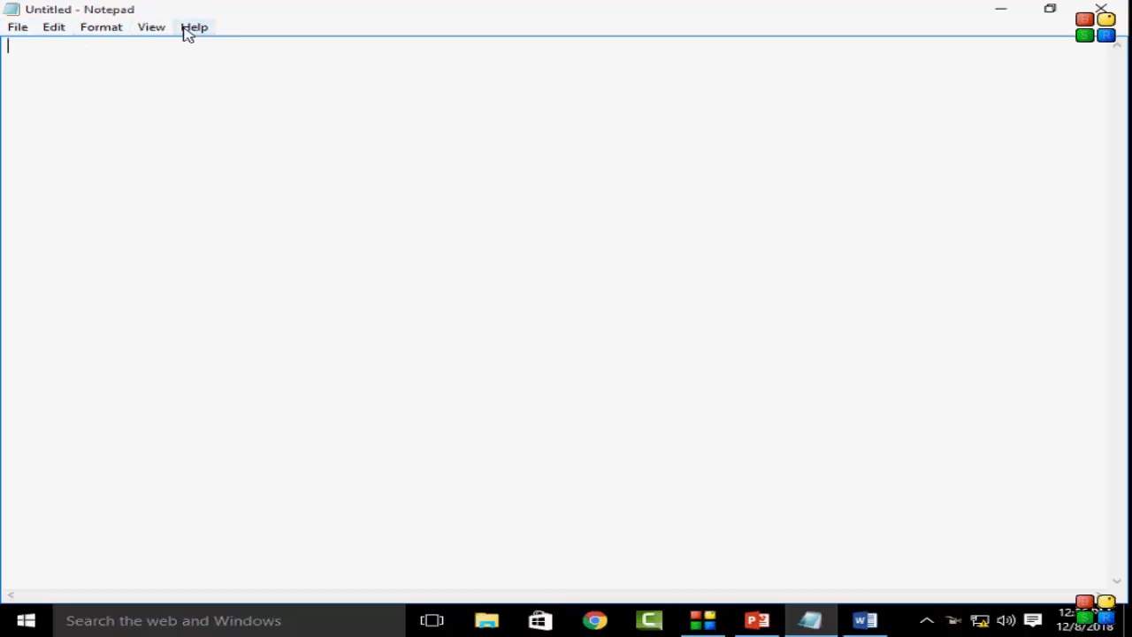
pyautogui.moveTo(101, 27)
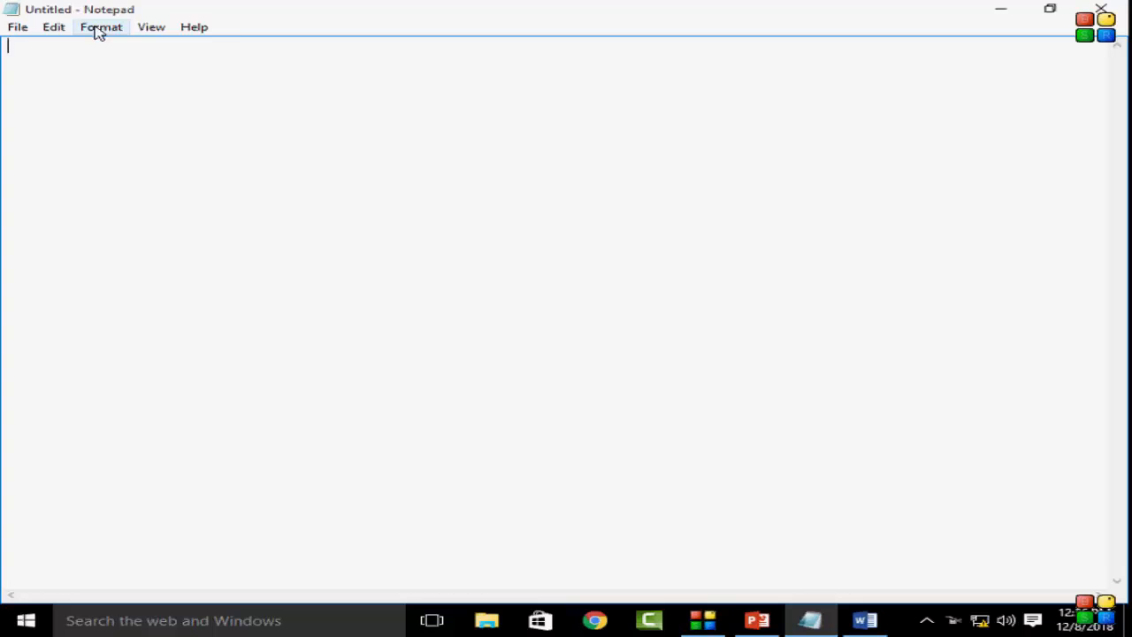
# Open the Font dialog from the Format menu, showing Consolas Regular 11.
pyautogui.click(101, 26)
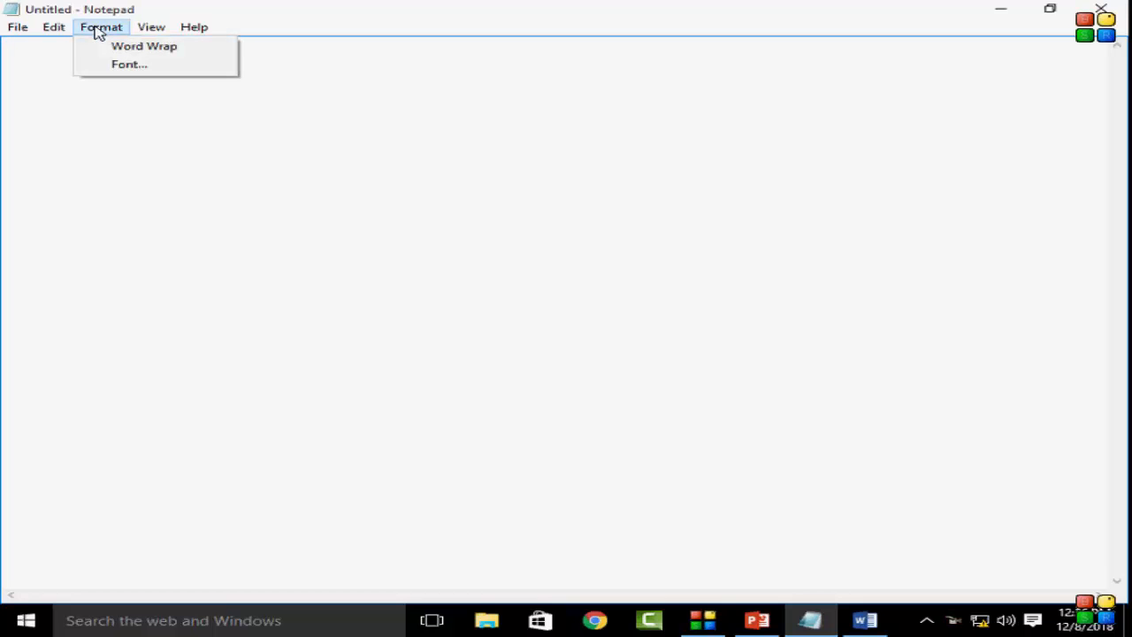
pyautogui.click(129, 64)
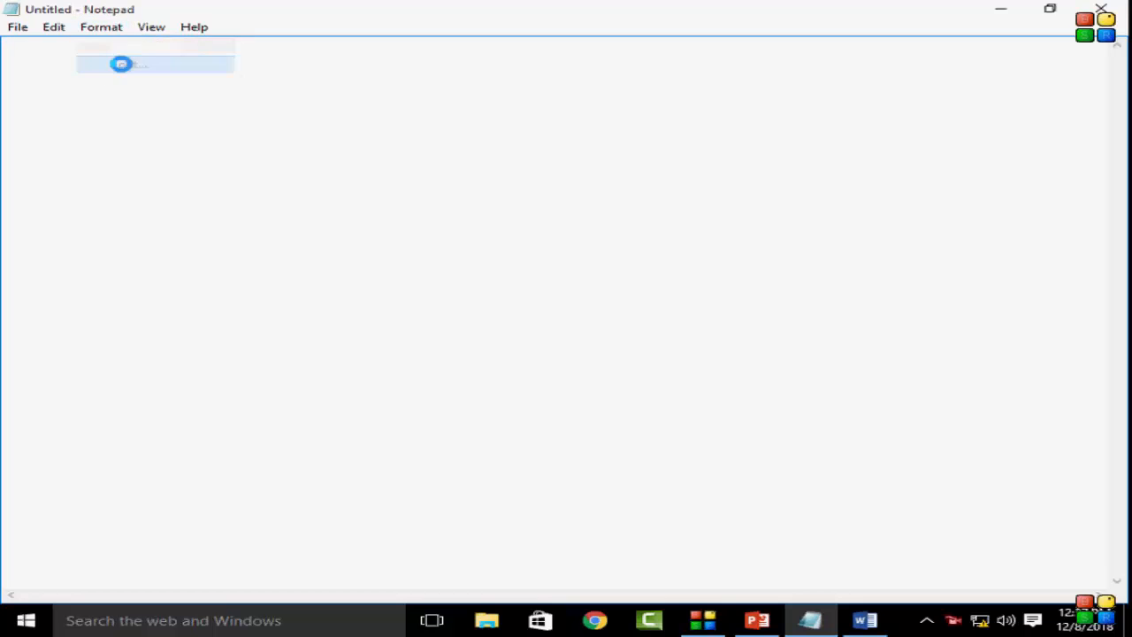
pyautogui.click(101, 27)
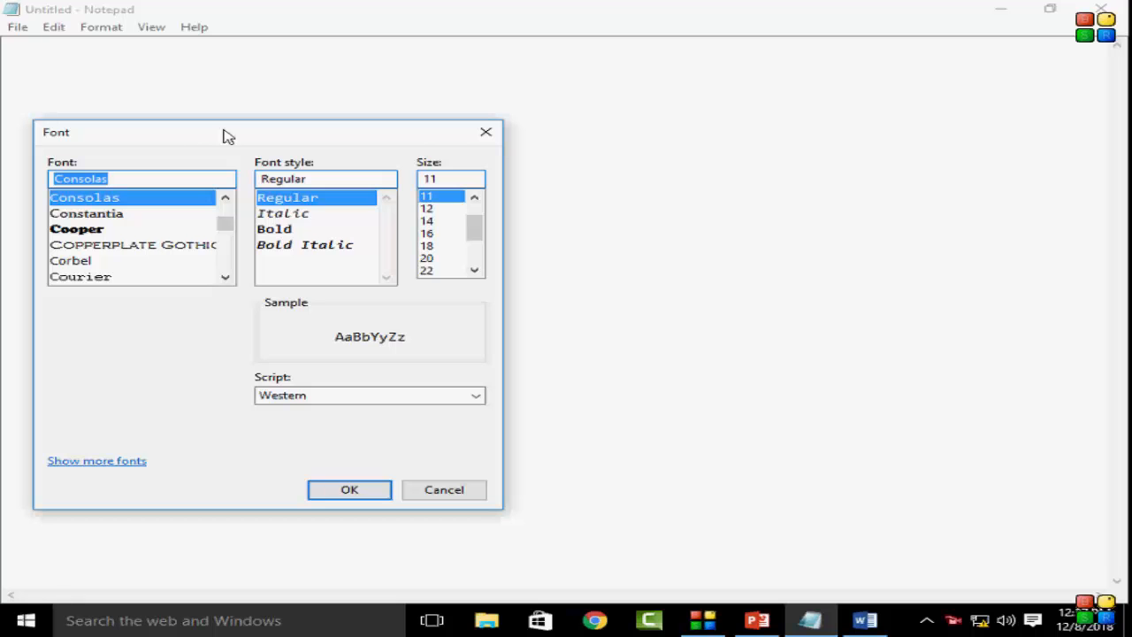
pyautogui.moveTo(131, 222)
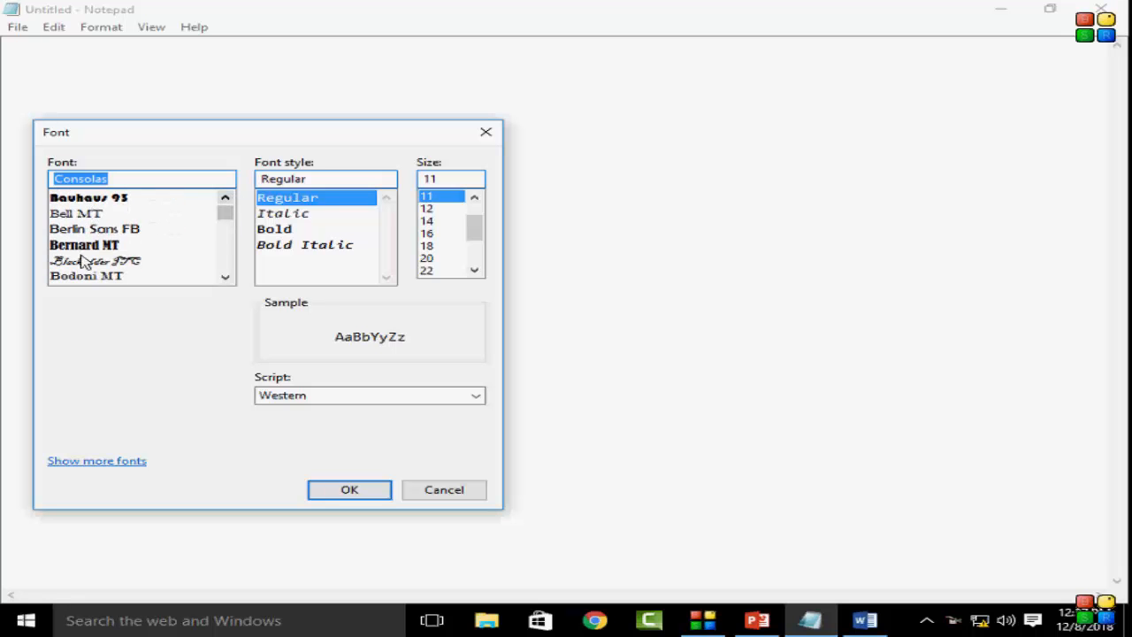
# Choose the Broadway typeface with Bold style in the Font dialog.
pyautogui.click(83, 245)
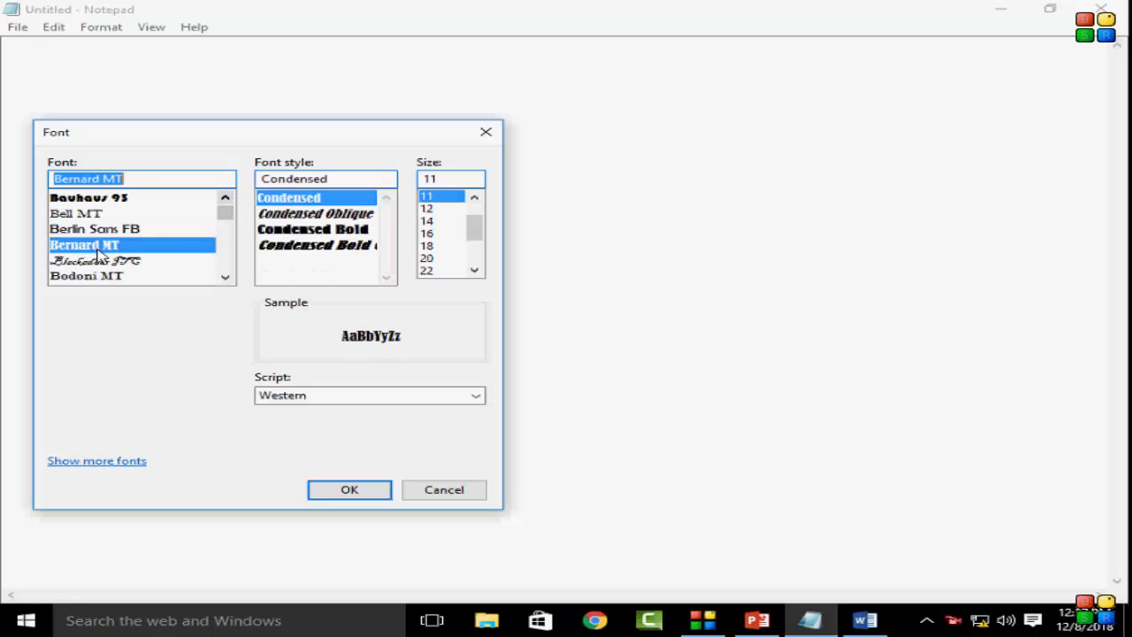
pyautogui.click(86, 276)
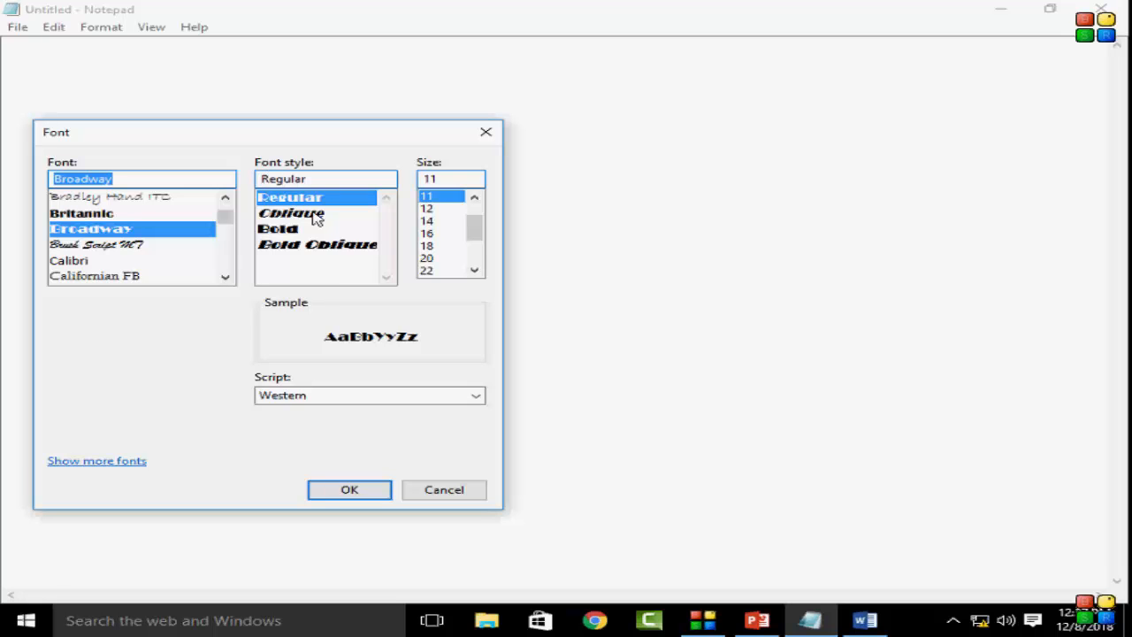
pyautogui.click(290, 197)
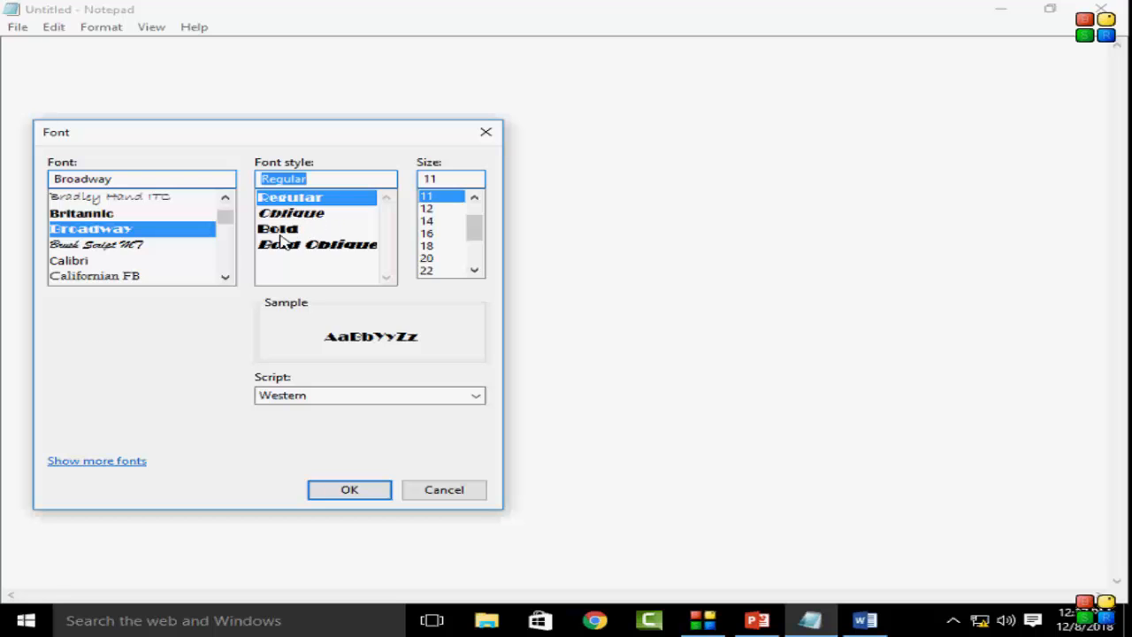
pyautogui.click(278, 228)
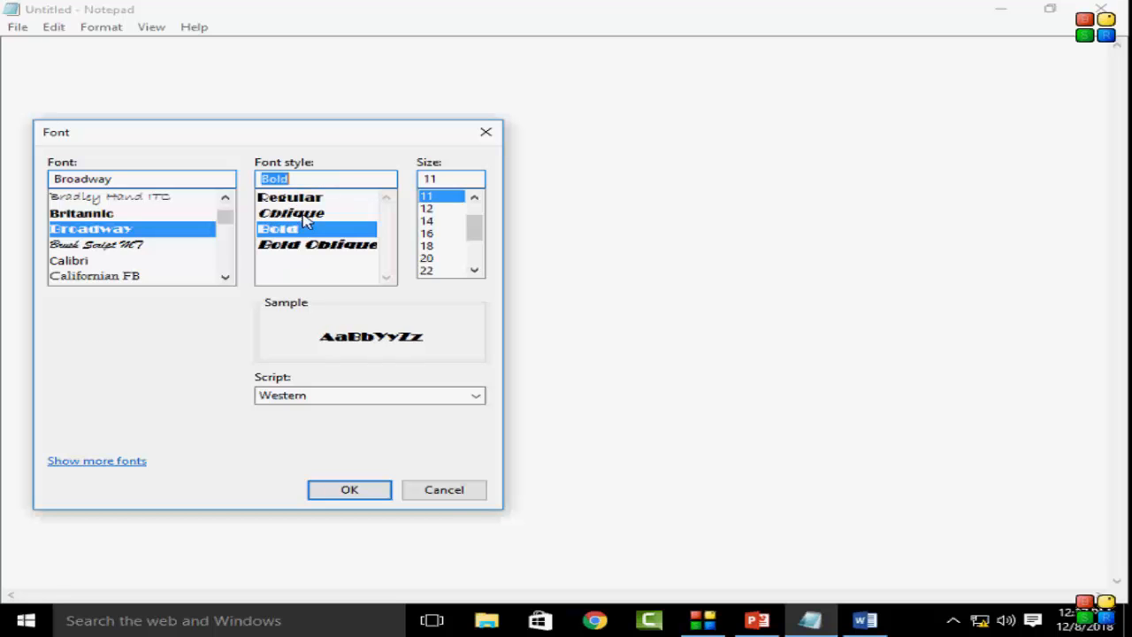
# Apply Broadway Oblique at size 28 to the Notepad text.
pyautogui.click(291, 212)
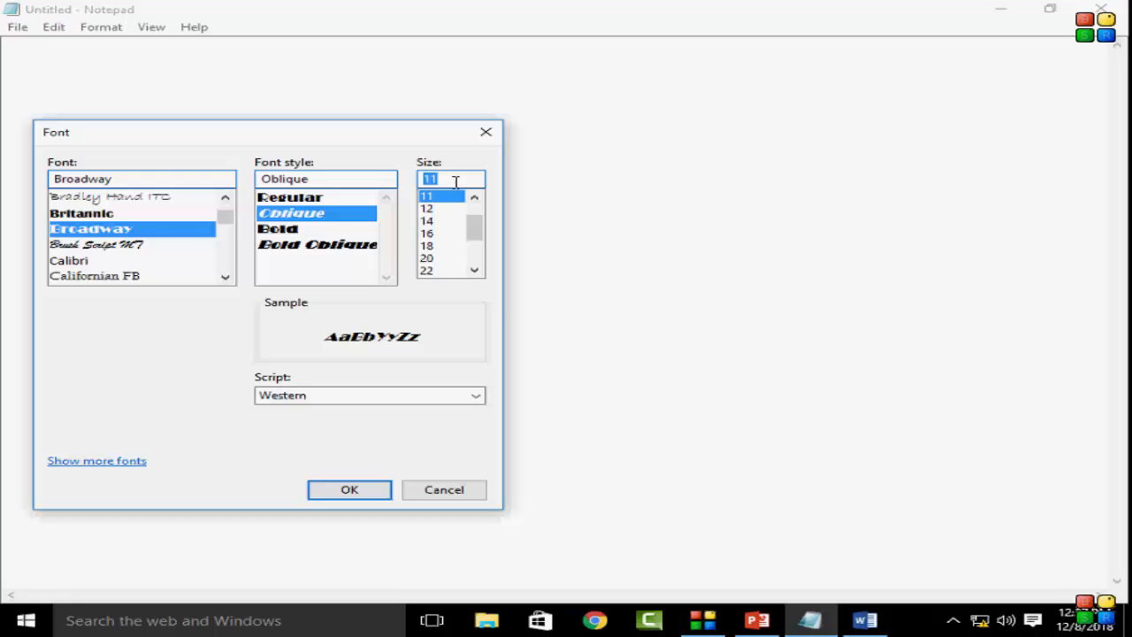
pyautogui.scroll(-3)
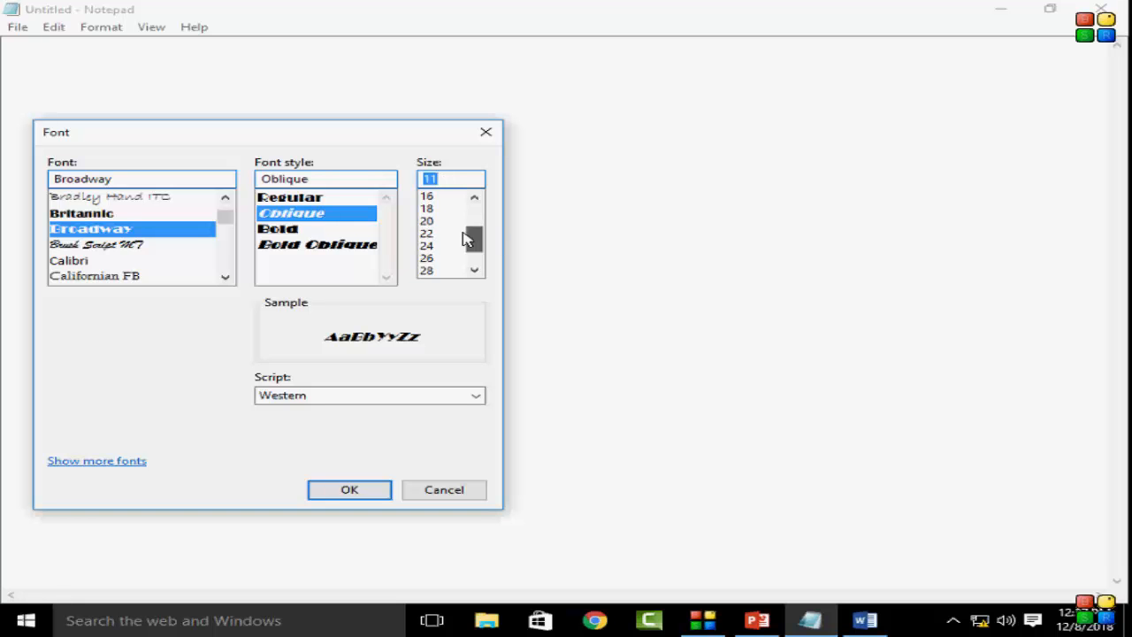
pyautogui.click(427, 257)
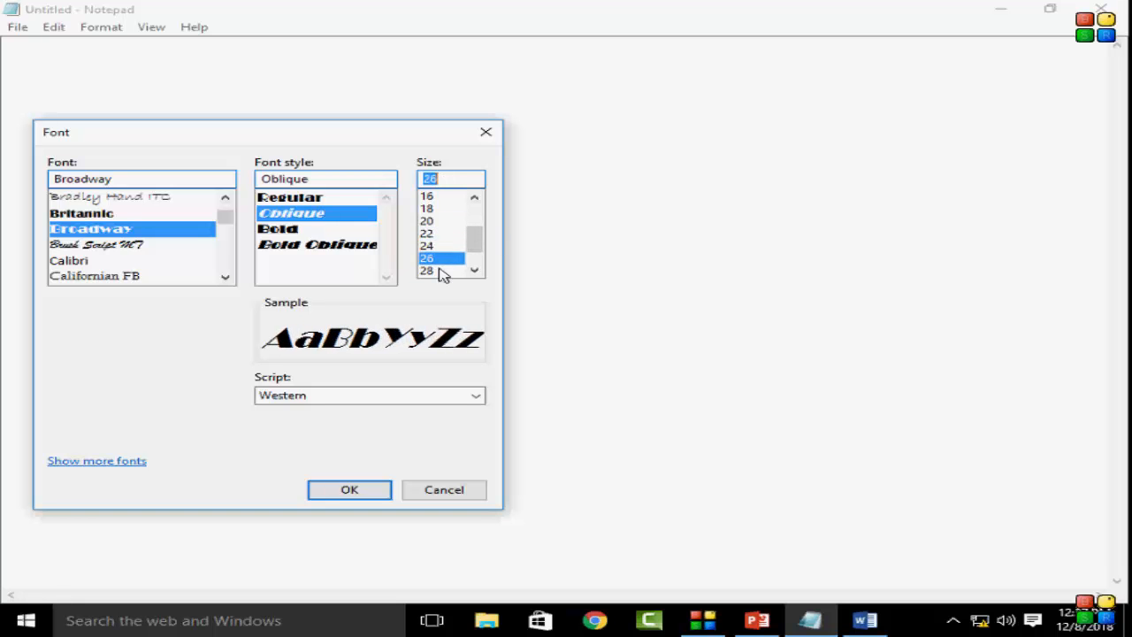
pyautogui.click(428, 208)
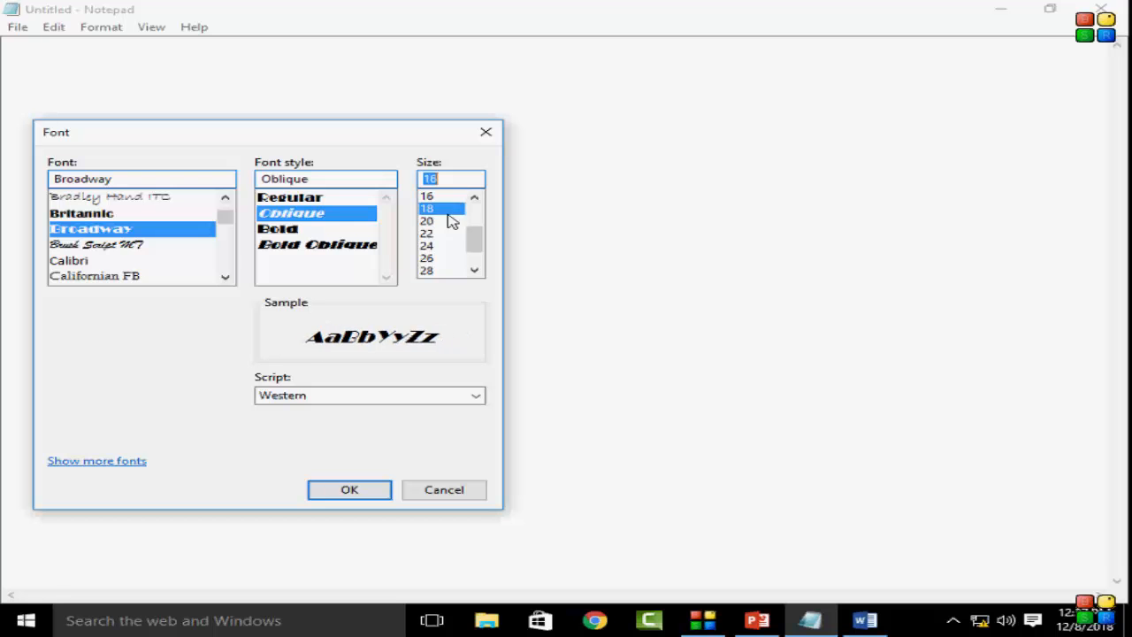
pyautogui.click(427, 245)
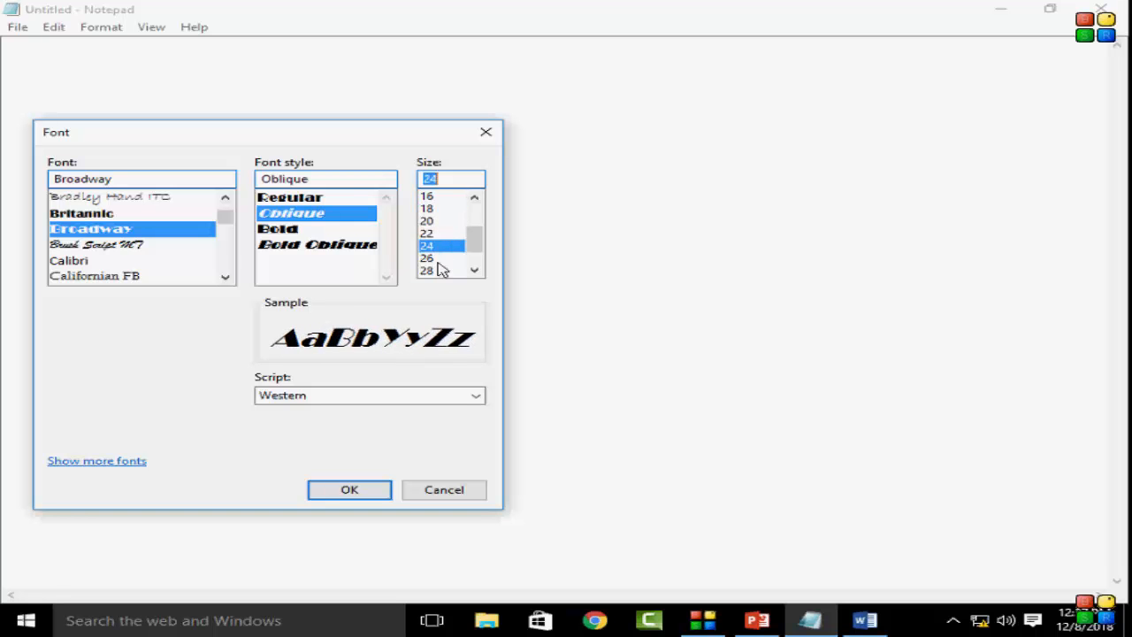
pyautogui.click(428, 270)
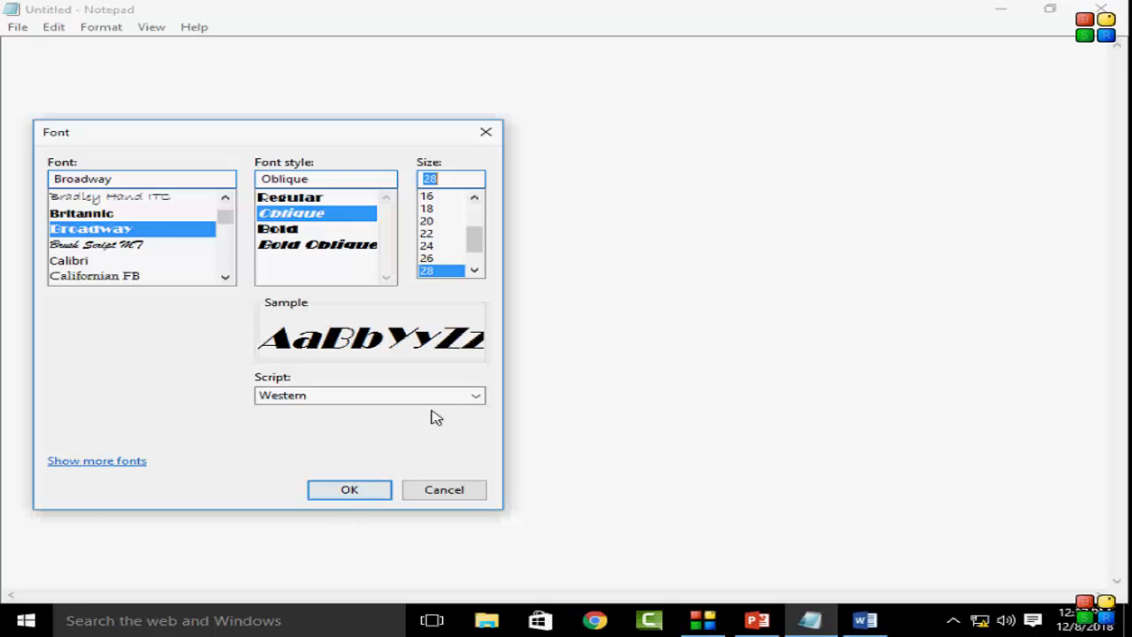
pyautogui.click(349, 489)
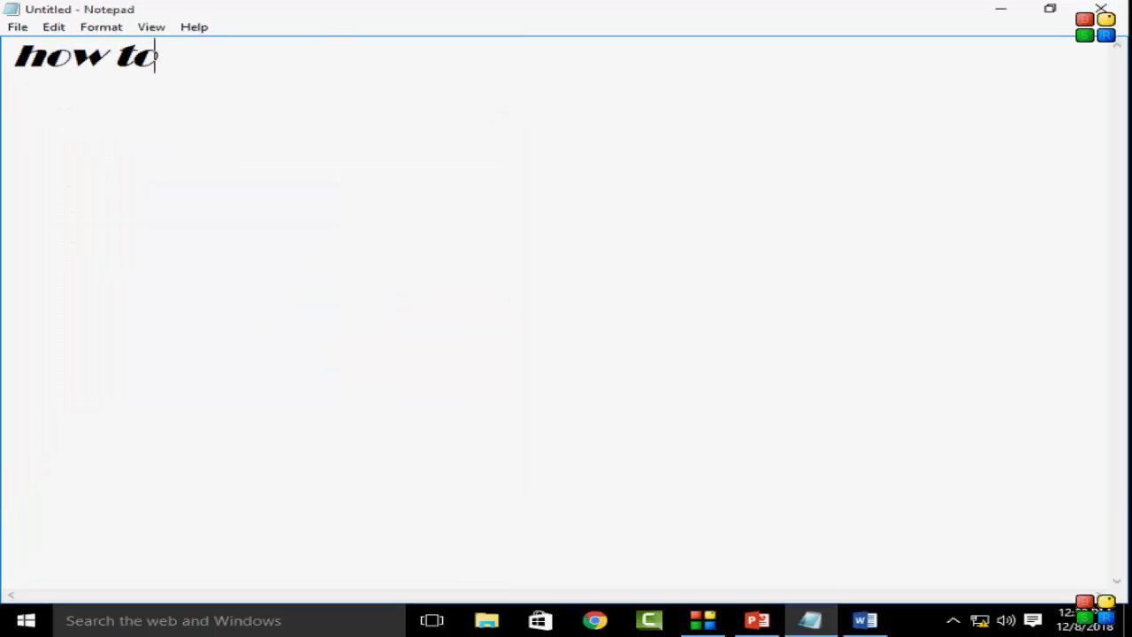
# Type 'change fonts & font size in notepad' after 'how to'.
pyautogui.write('change font')
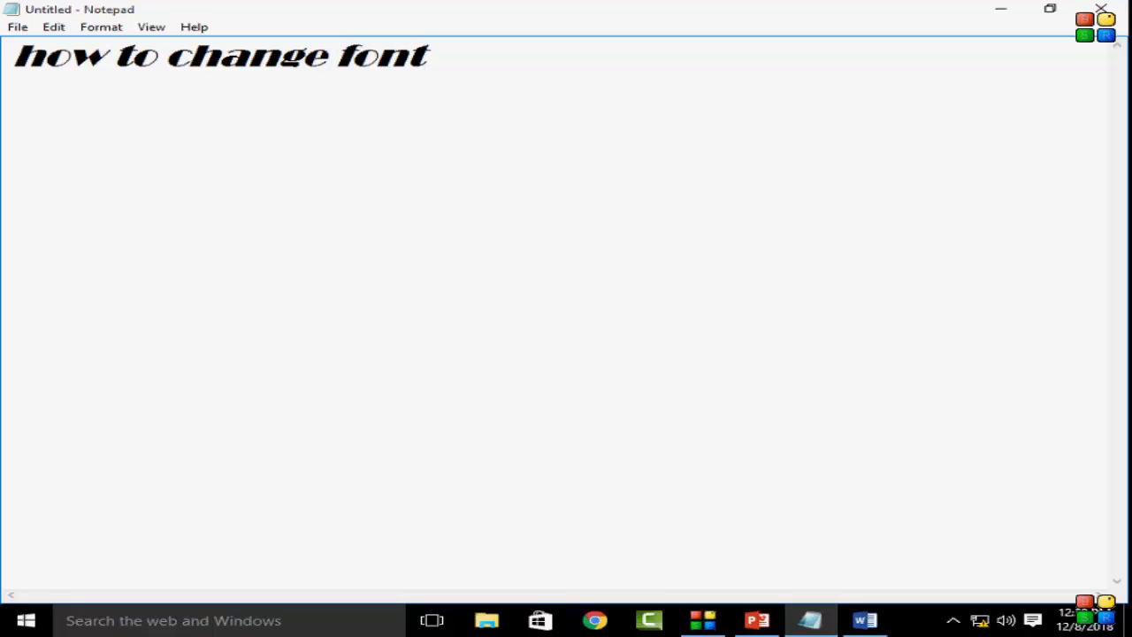
pyautogui.write('s & f')
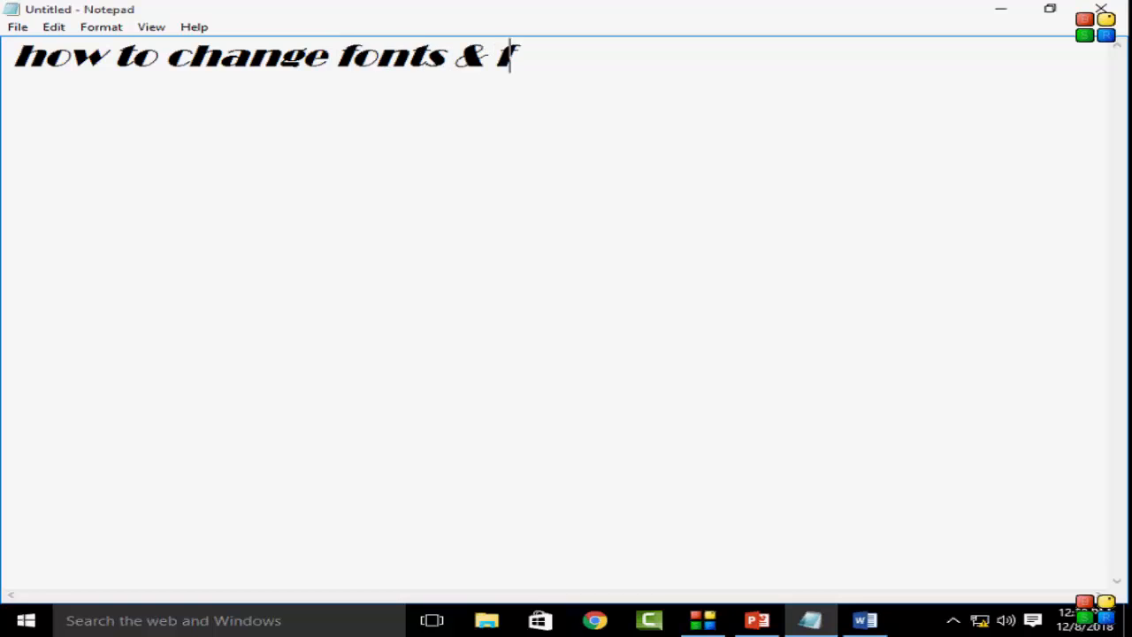
pyautogui.write('ont size in noteb')
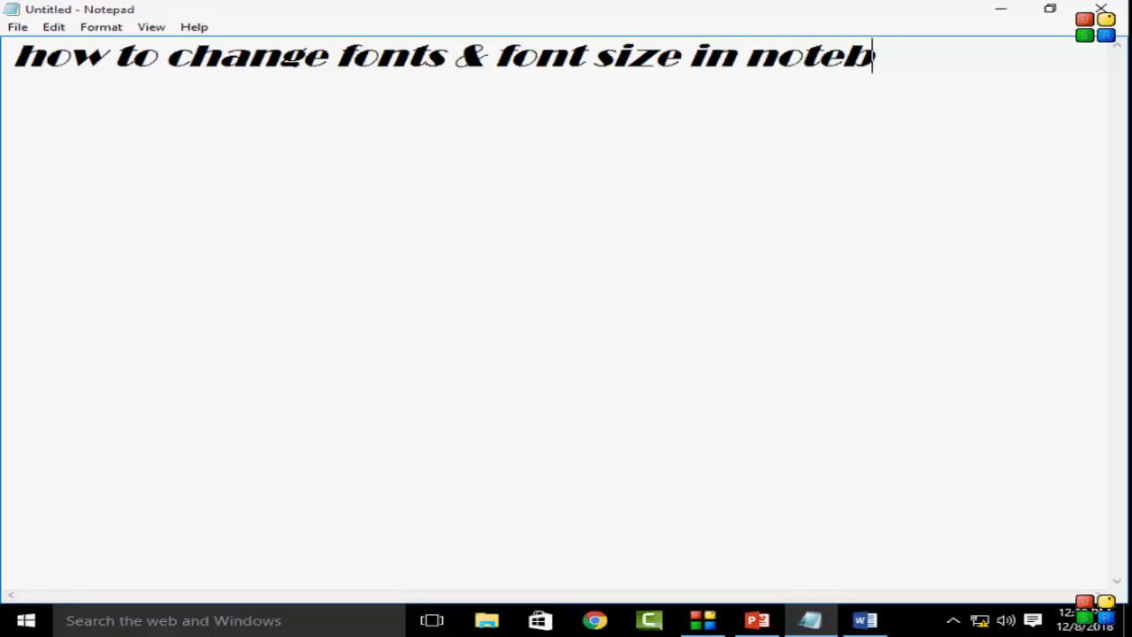
pyautogui.write('ad')
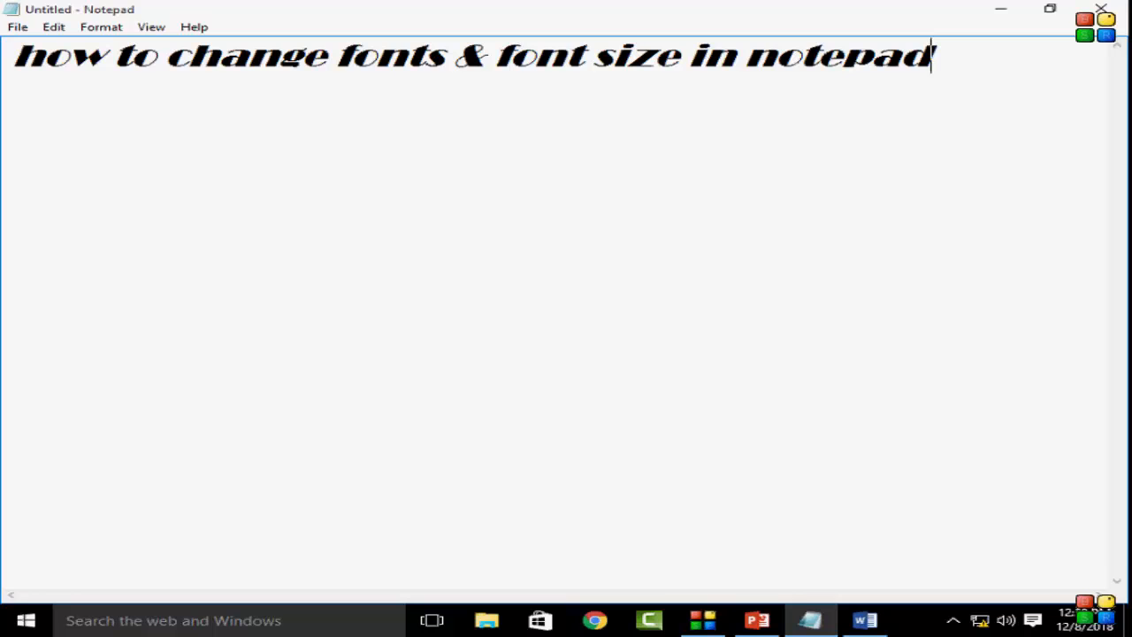
pyautogui.moveTo(731, 212)
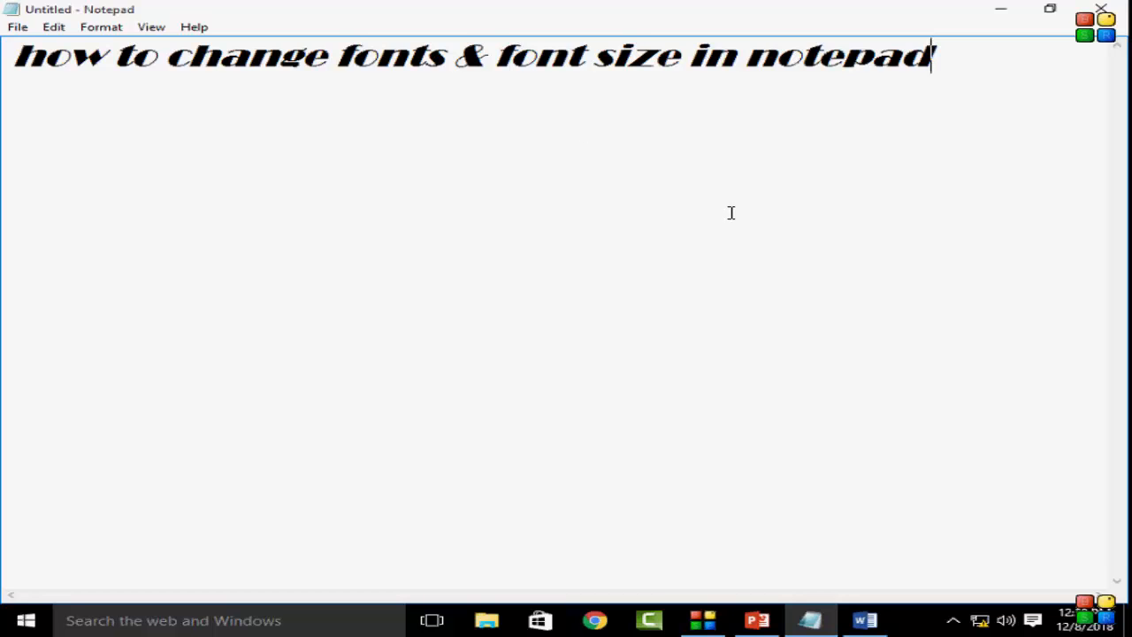
pyautogui.moveTo(697, 254)
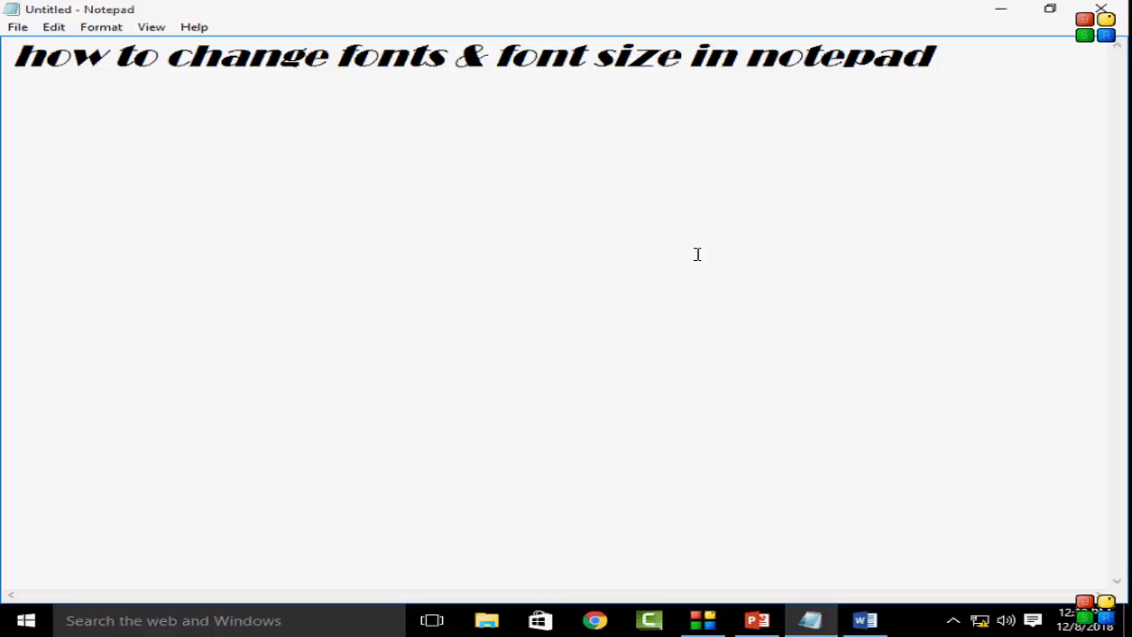
pyautogui.moveTo(690, 310)
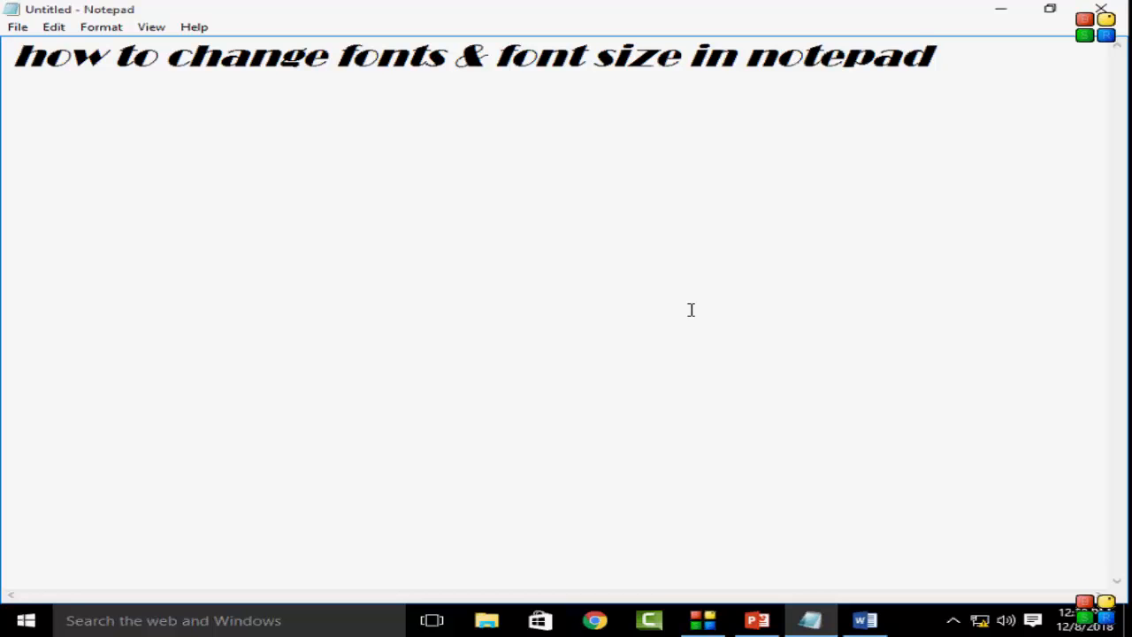